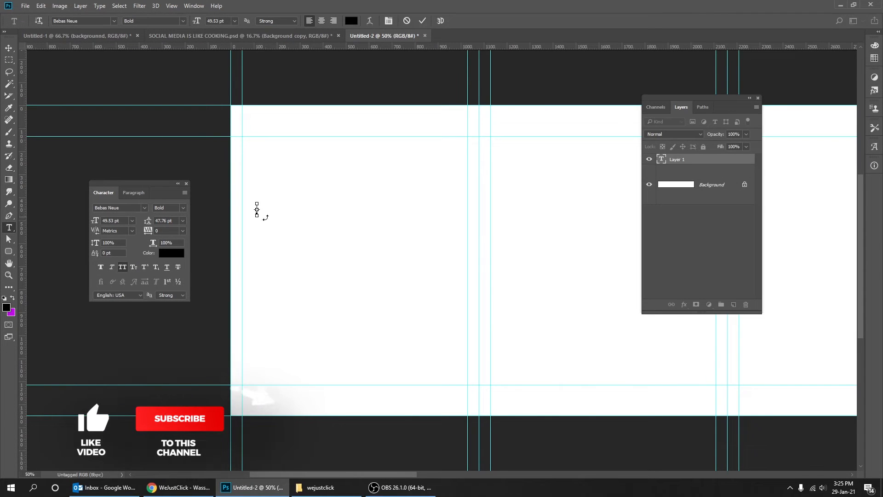
Type the 'HEADING GOES HERE' title and tighten its tracking to -20
{"action": "type", "text": "HEADING"}
{"action": "type", "text": "150"}
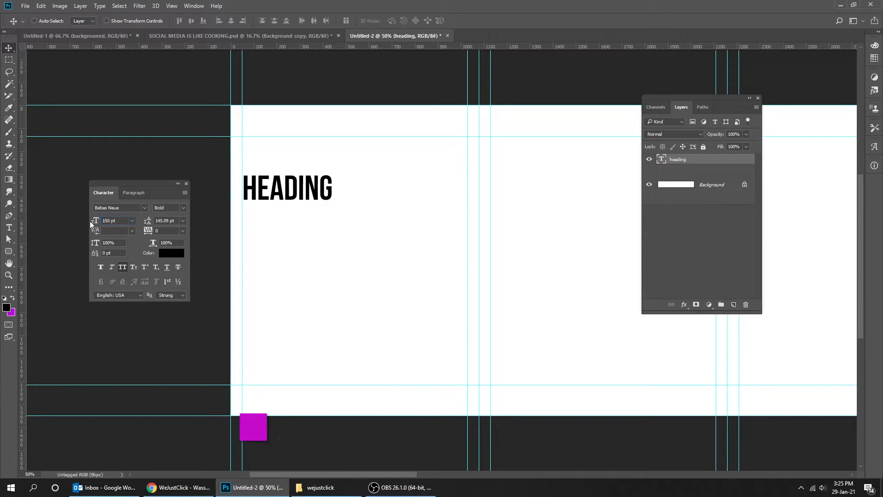
{"action": "left_click", "coordinate": [168, 231]}
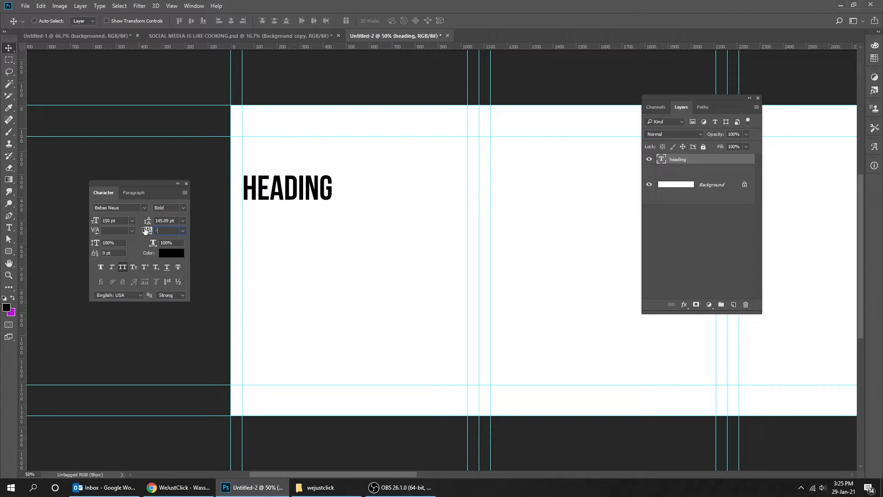
{"action": "type", "text": "-20"}
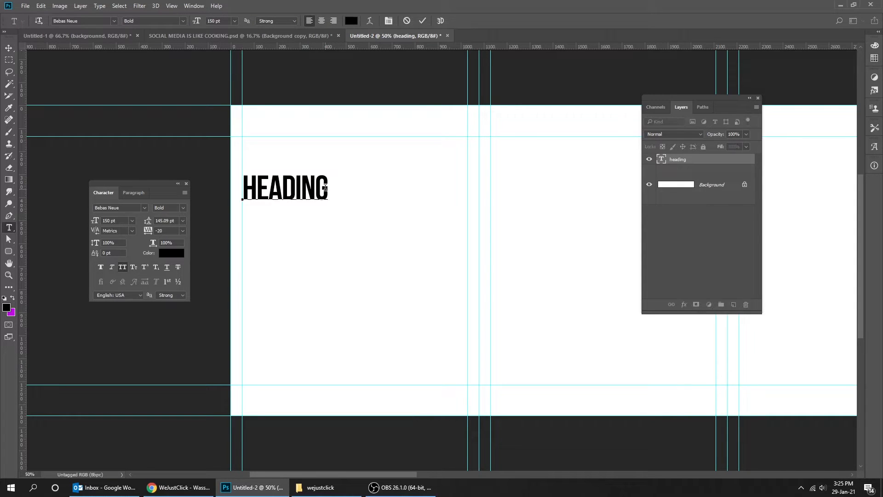
{"action": "type", "text": "GOES"}
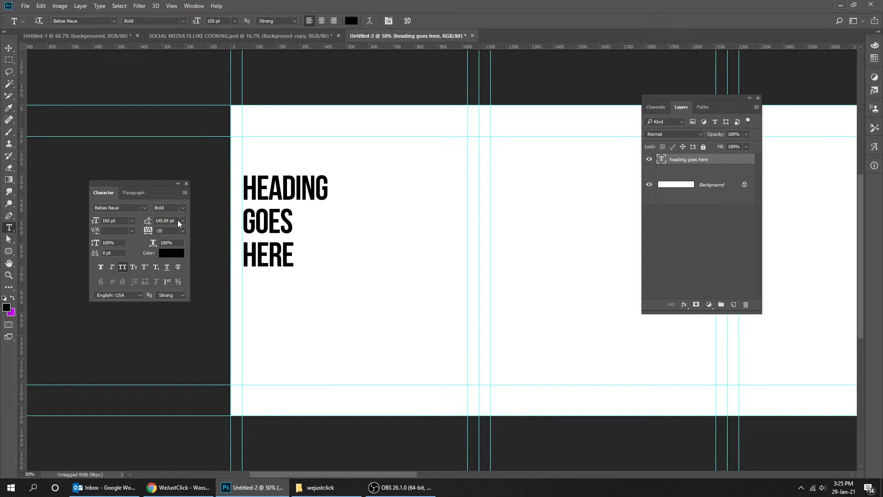
Reduce the heading's leading to 115 pt
{"action": "triple_click", "coordinate": [164, 220]}
{"action": "type", "text": "130"}
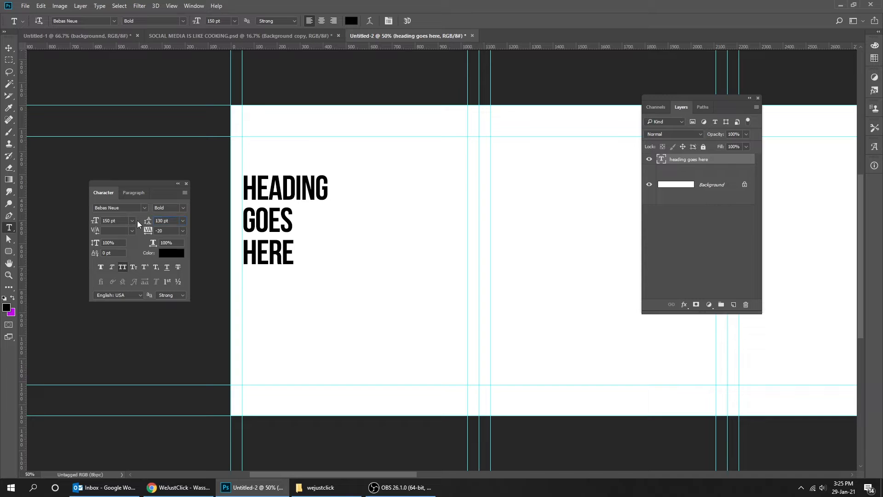
{"action": "triple_click", "coordinate": [166, 220]}
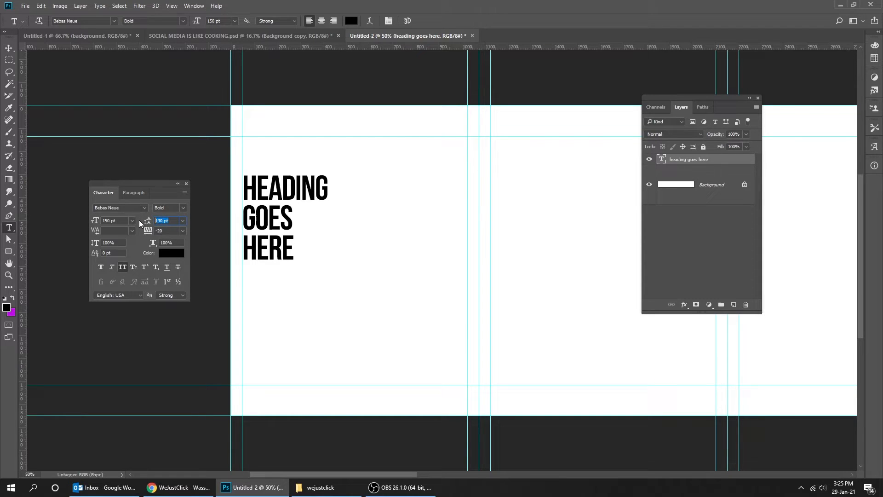
{"action": "type", "text": "115 pt"}
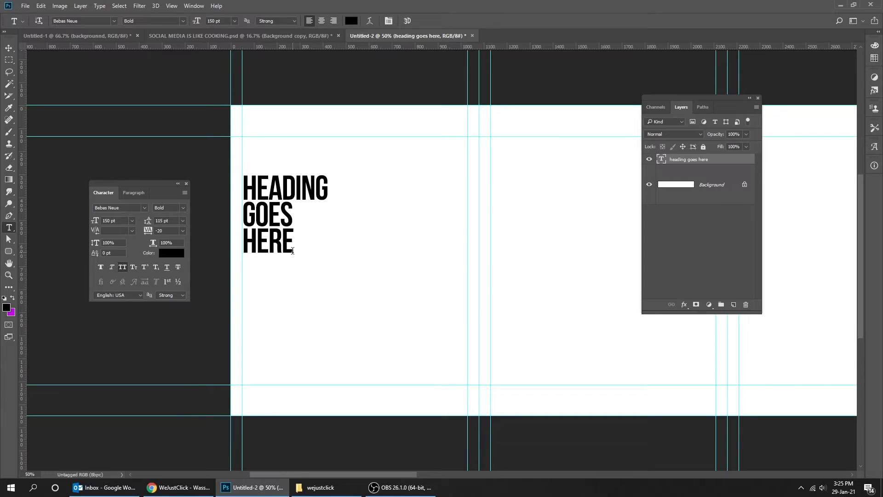
Restyle the copied heading in Montserrat, settling on the Bold weight
{"action": "left_click", "coordinate": [9, 47]}
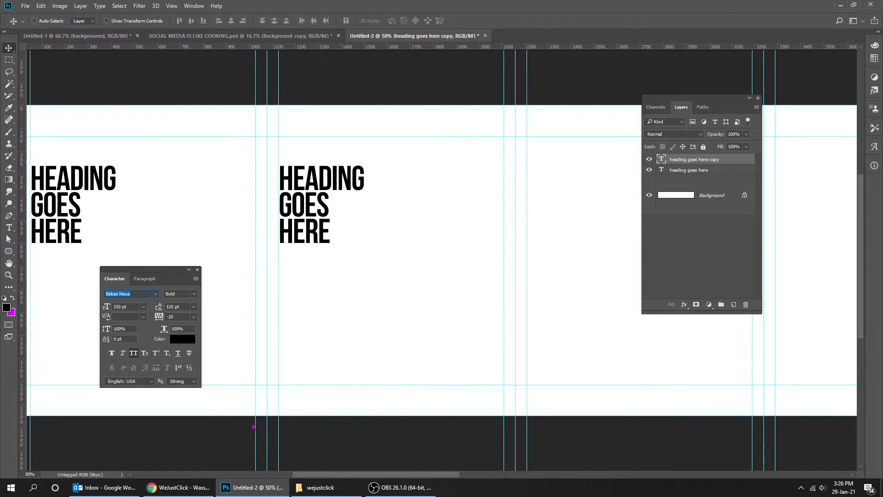
{"action": "left_click", "coordinate": [130, 293]}
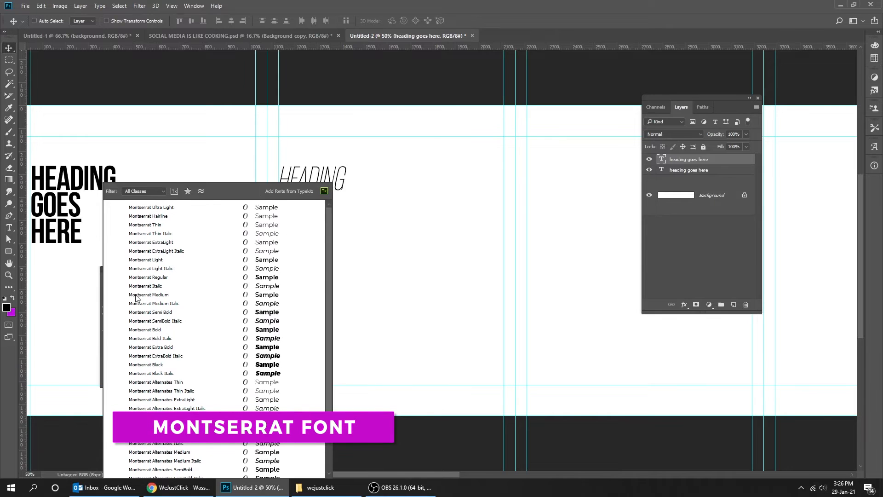
{"action": "left_click", "coordinate": [148, 277]}
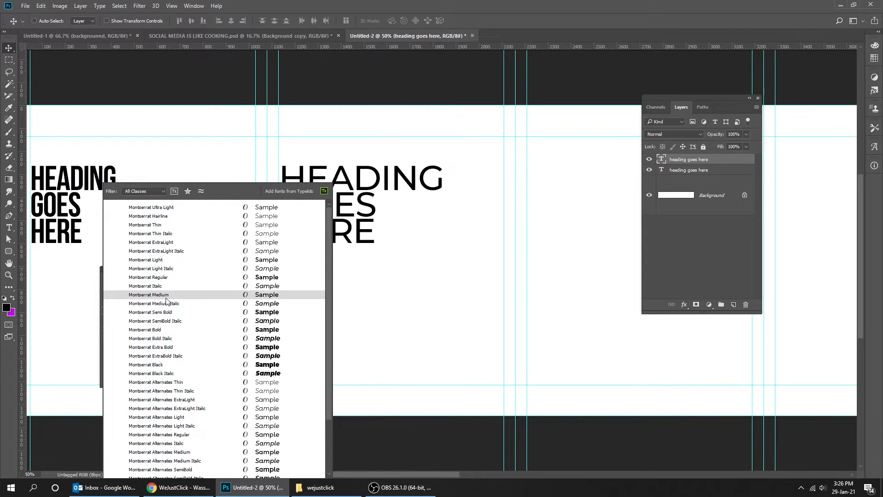
{"action": "left_click", "coordinate": [146, 364]}
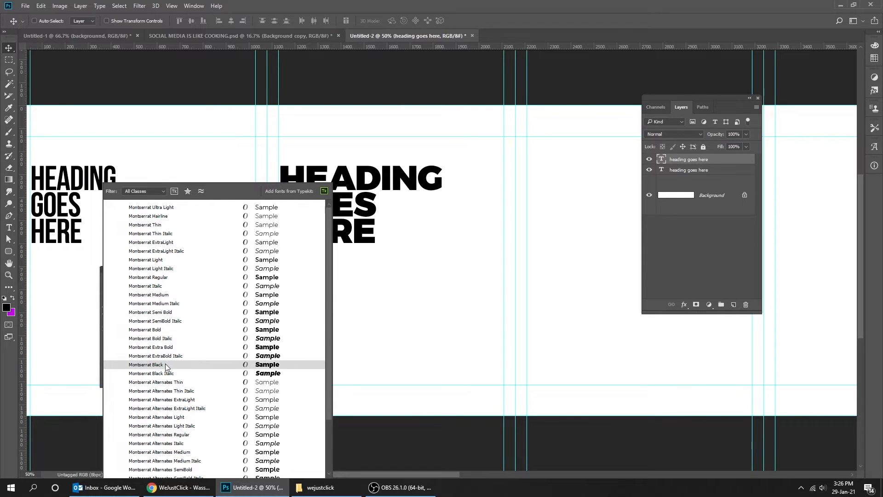
{"action": "left_click", "coordinate": [145, 364]}
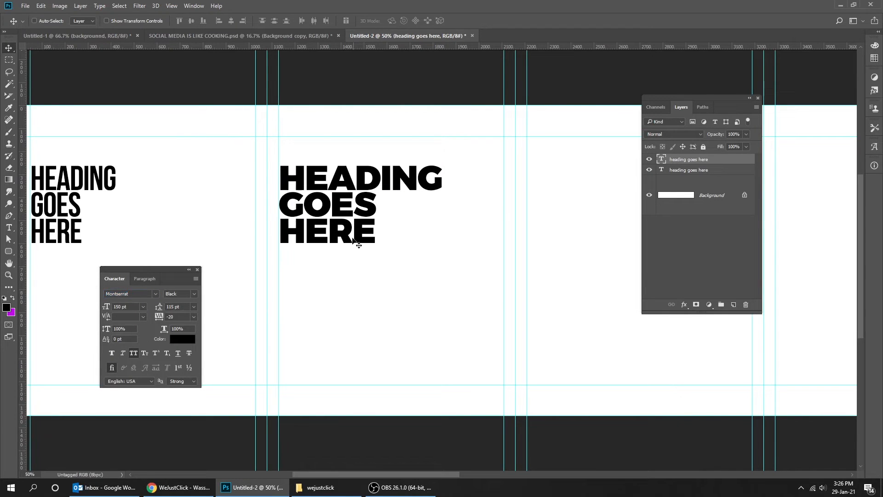
{"action": "left_click", "coordinate": [194, 293]}
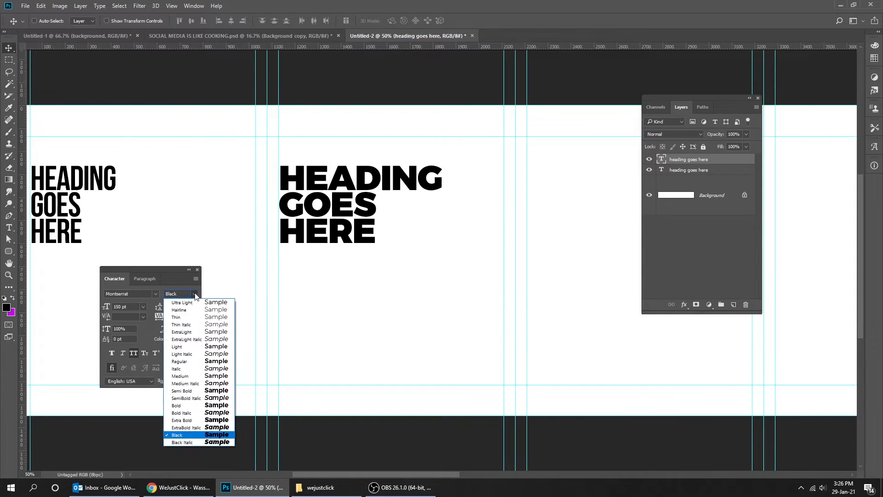
{"action": "left_click", "coordinate": [177, 405]}
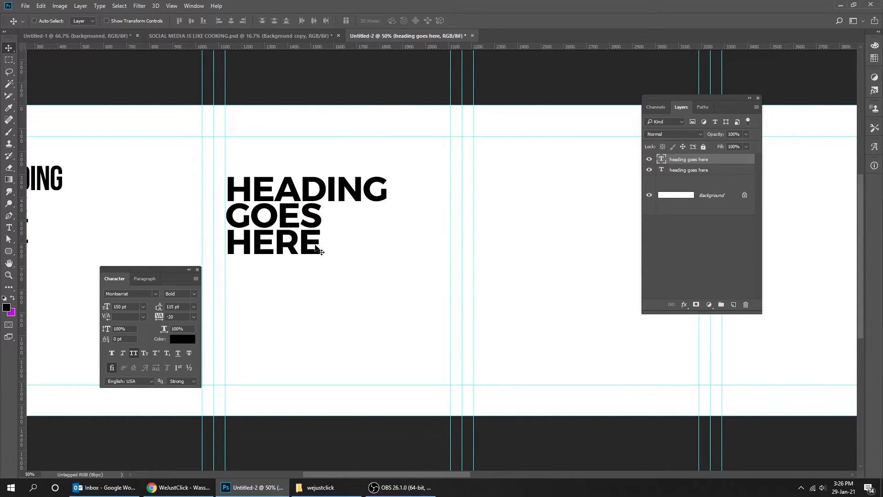
Alt-drag a third heading copy into the next panel and set it in Bw Stretch with 130 pt leading
{"action": "left_click_drag", "start_coordinate": [307, 217], "coordinate": [499, 217]}
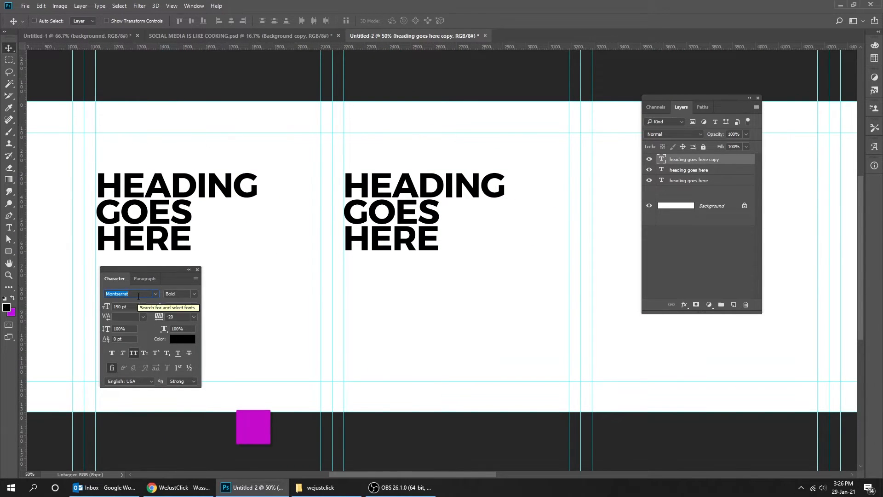
{"action": "left_click", "coordinate": [133, 294]}
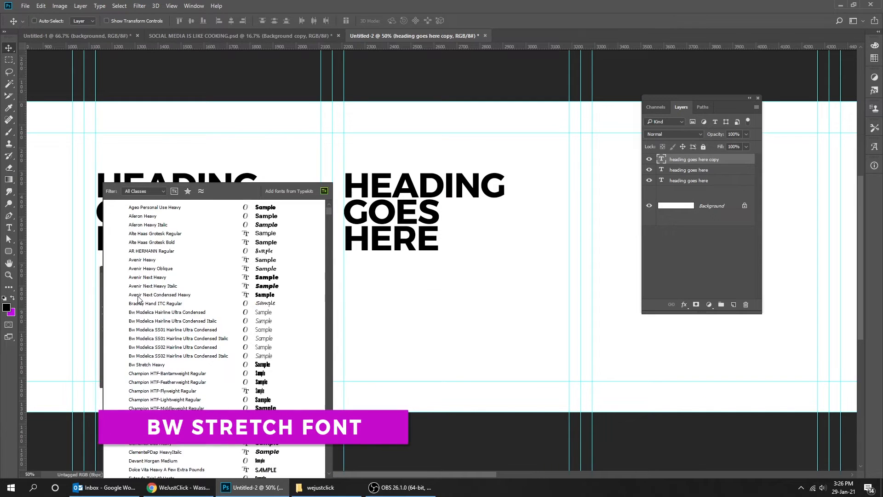
{"action": "left_click", "coordinate": [146, 365]}
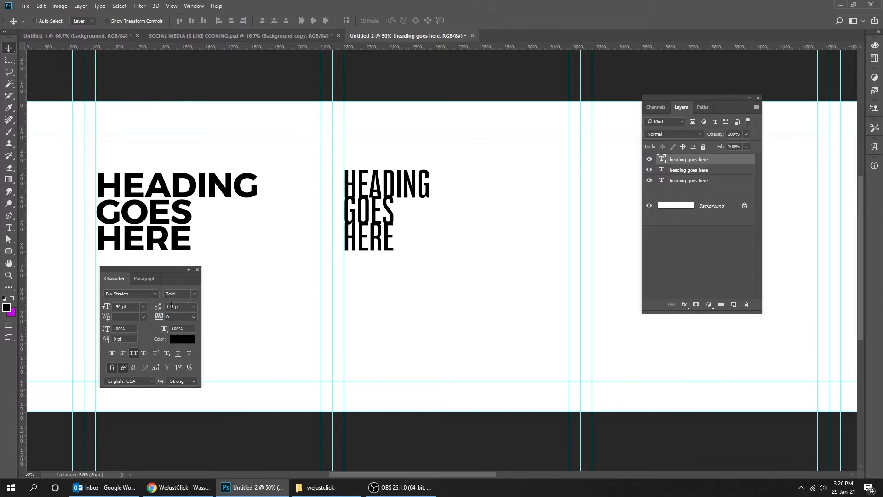
{"action": "triple_click", "coordinate": [175, 306]}
{"action": "type", "text": "130"}
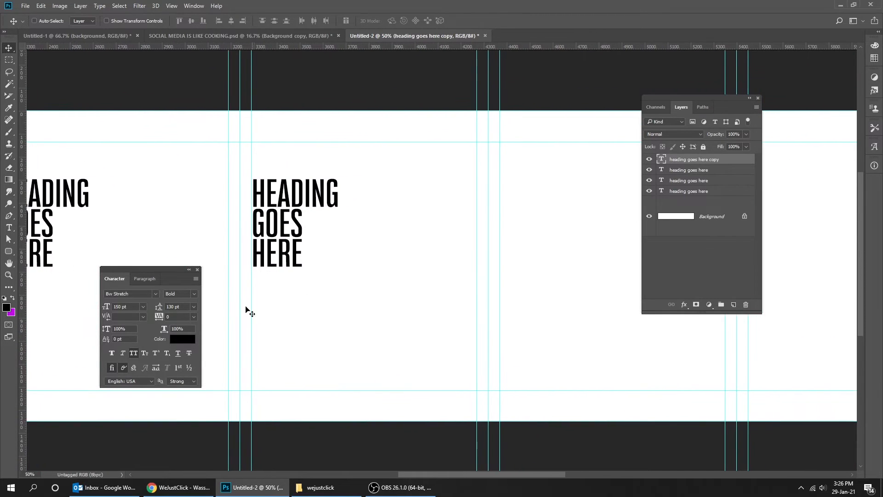
Set the fourth heading copy in Poppins SemiBold with -25 tracking
{"action": "left_click", "coordinate": [130, 293]}
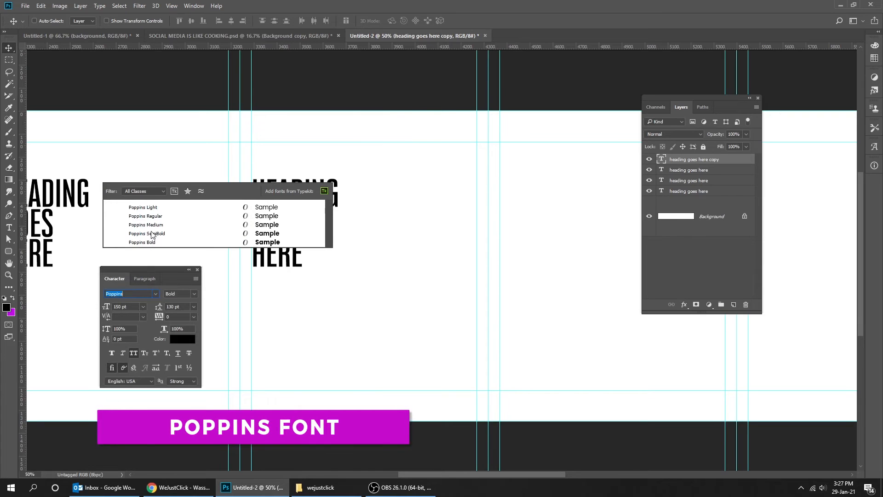
{"action": "left_click", "coordinate": [146, 224]}
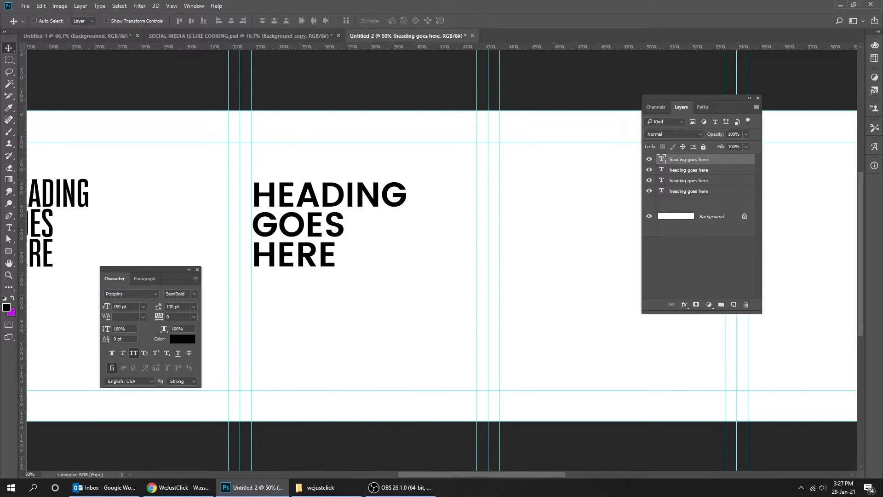
{"action": "type", "text": "-25"}
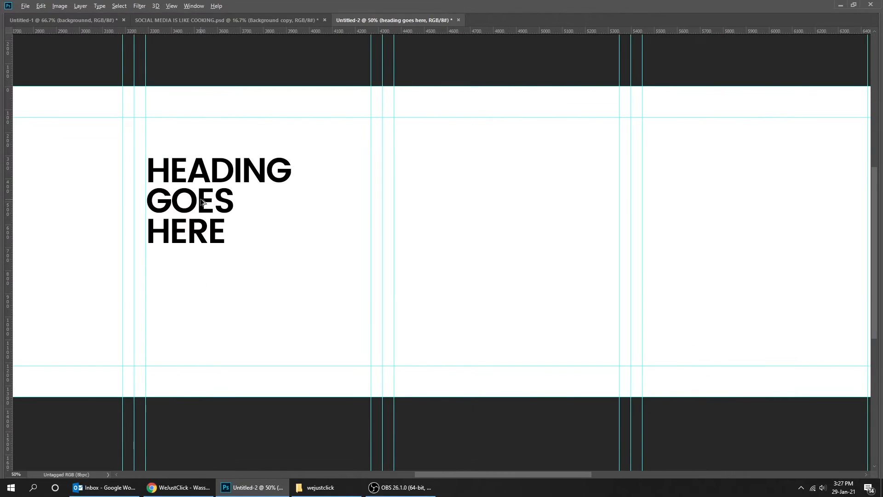
Alt-drag a fifth heading copy and change its font to Helvetica Neue Regular
{"action": "left_click_drag", "start_coordinate": [203, 201], "coordinate": [448, 205]}
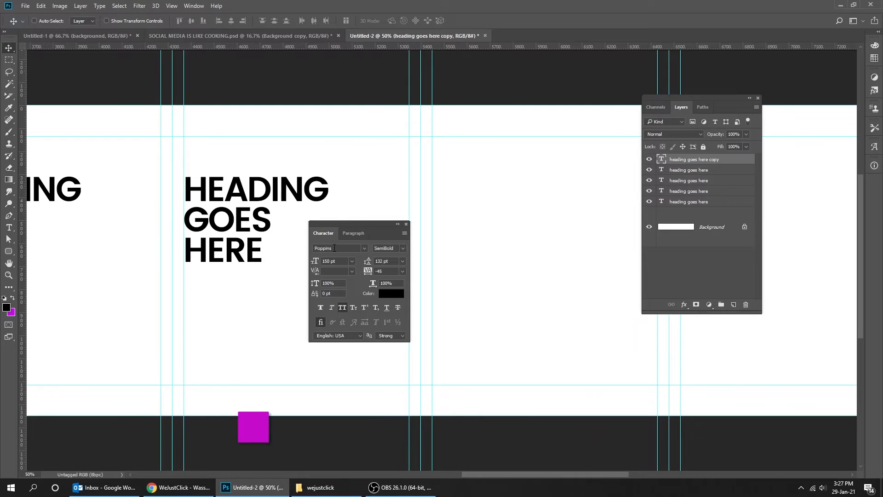
{"action": "left_click", "coordinate": [334, 247]}
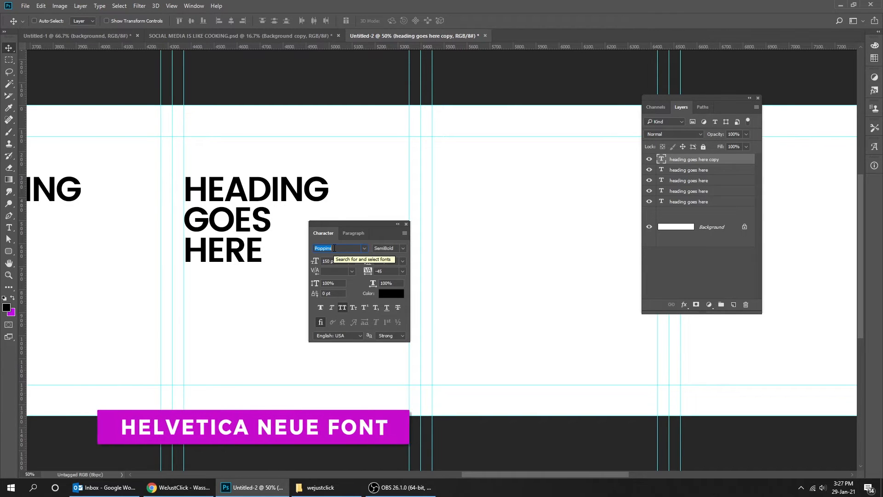
{"action": "type", "text": "helve"}
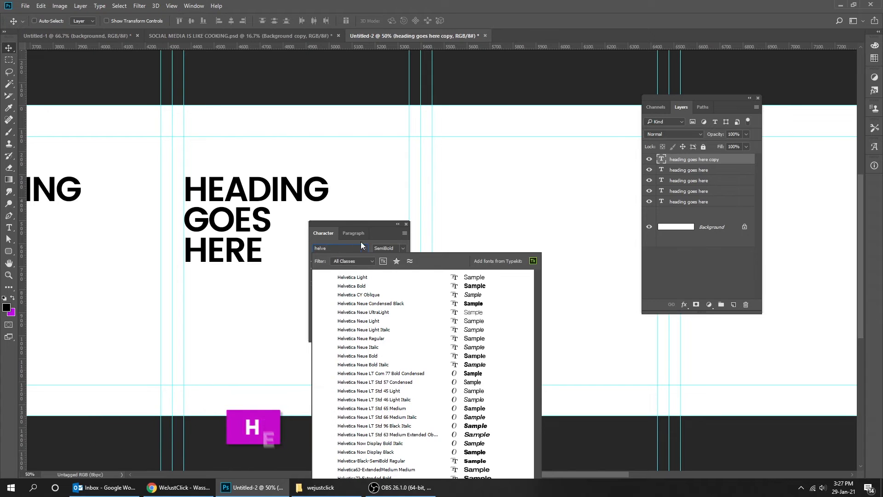
{"action": "left_click", "coordinate": [352, 277]}
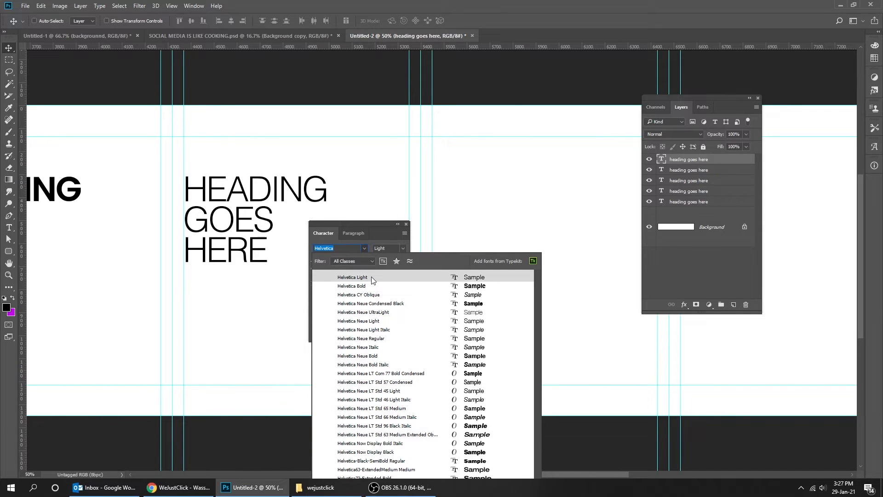
{"action": "left_click", "coordinate": [361, 338]}
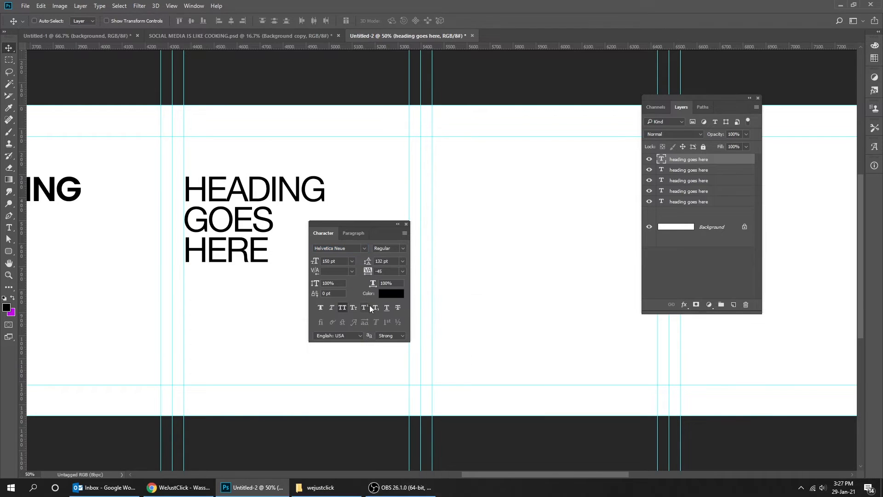
{"action": "left_click", "coordinate": [342, 307]}
{"action": "type", "text": "here goe"}
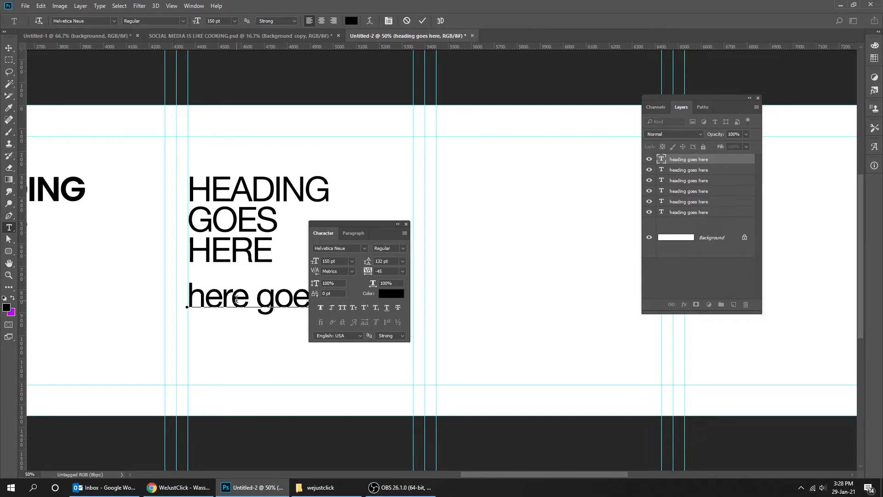
Finish the paragraph 'Here goes the paragraph. this is just a dummy text' at a smaller 80 then 75 pt size
{"action": "left_click", "coordinate": [188, 324]}
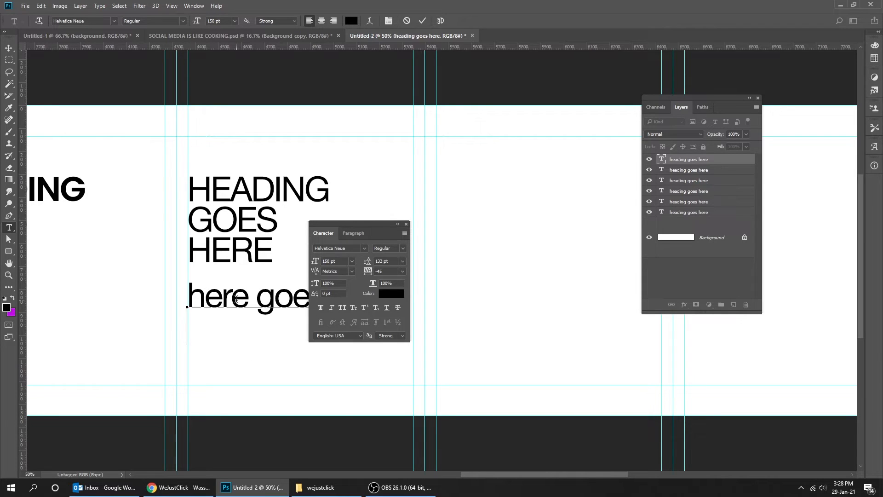
{"action": "type", "text": "paragraph"}
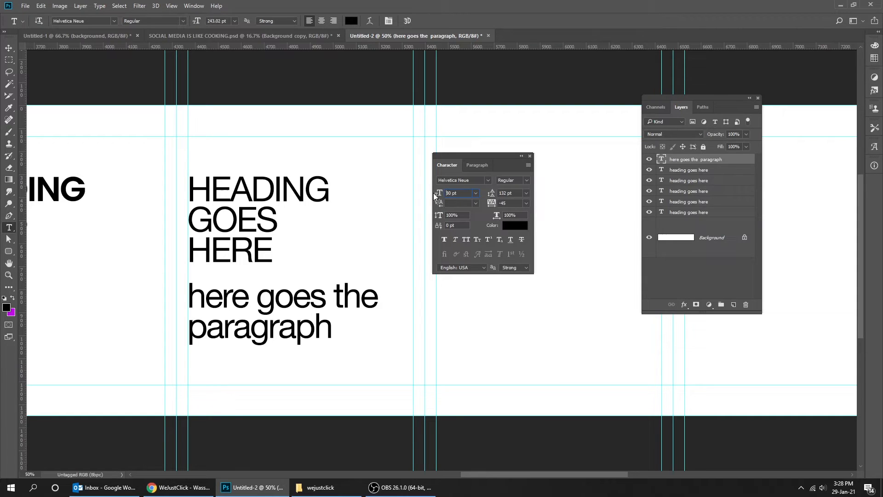
{"action": "type", "text": "80"}
{"action": "left_click", "coordinate": [513, 194]}
{"action": "type", "text": "78"}
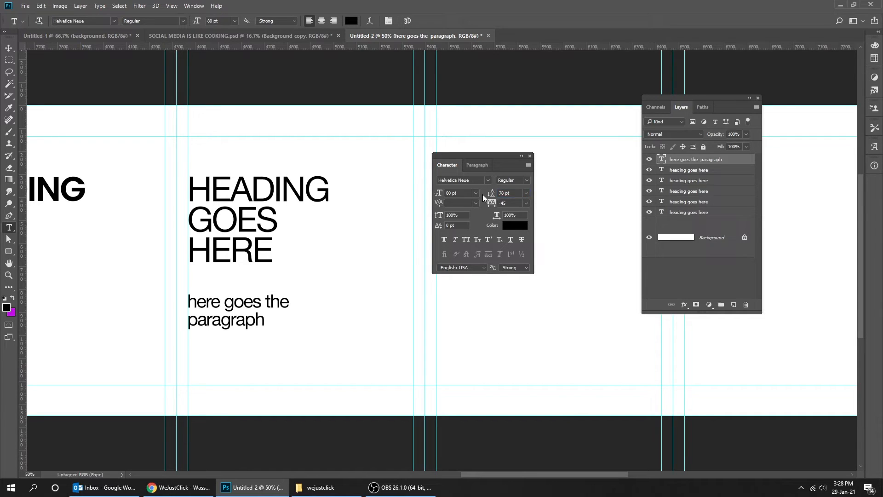
{"action": "triple_click", "coordinate": [455, 192]}
{"action": "type", "text": "75"}
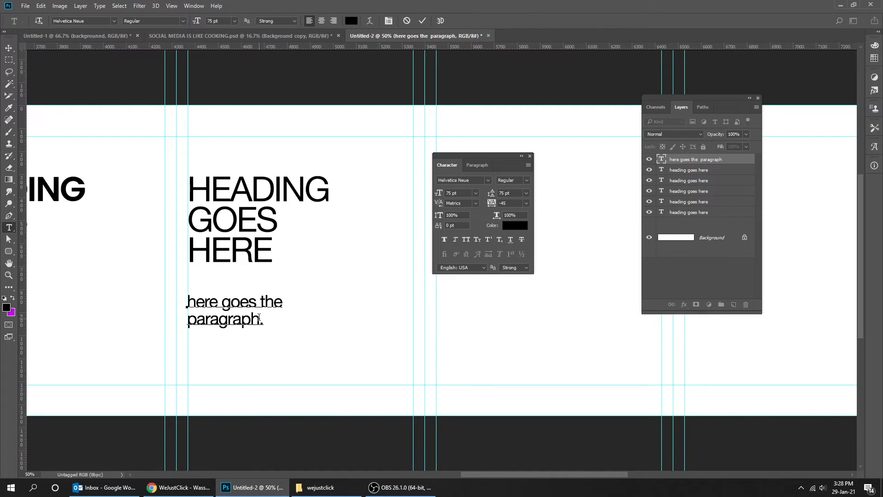
{"action": "type", "text": "this is just a dummy text"}
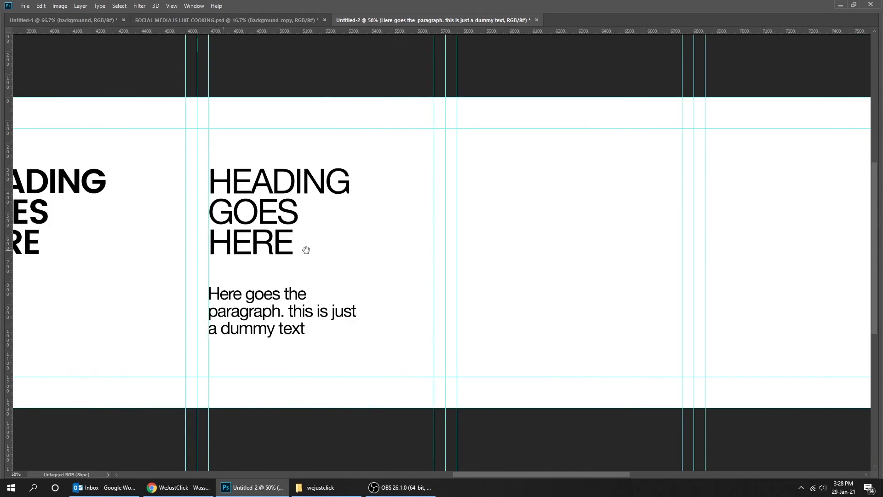
Draw a paragraph text box beneath the condensed heading and set its size to 45 pt
{"action": "scroll", "scroll_direction": "right", "scroll_amount": 3}
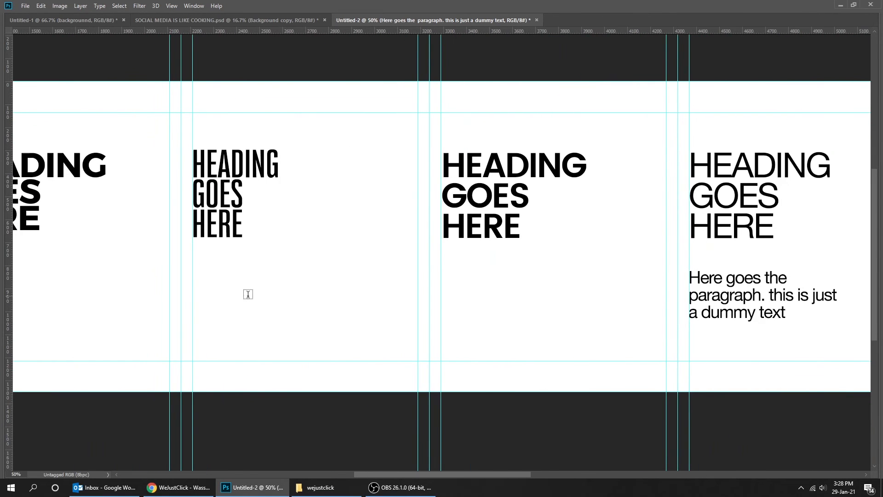
{"action": "left_click_drag", "start_coordinate": [192, 273], "coordinate": [315, 317]}
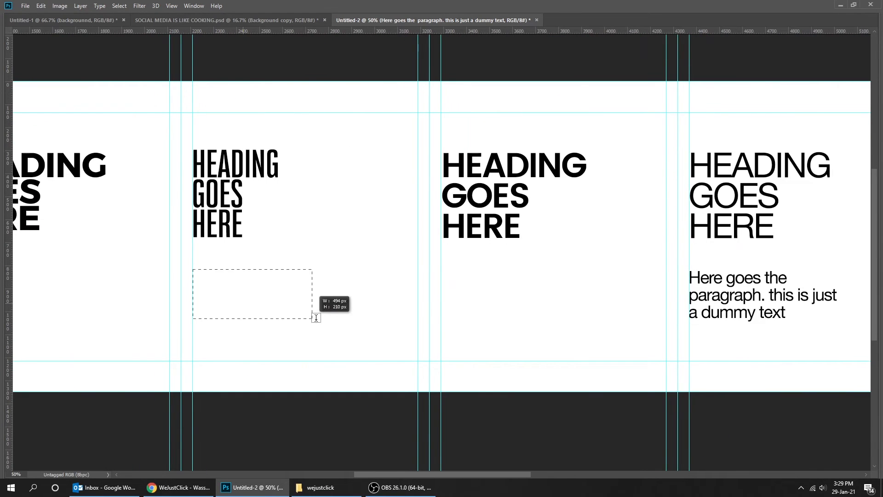
{"action": "left_click_drag", "start_coordinate": [192, 269], "coordinate": [398, 350]}
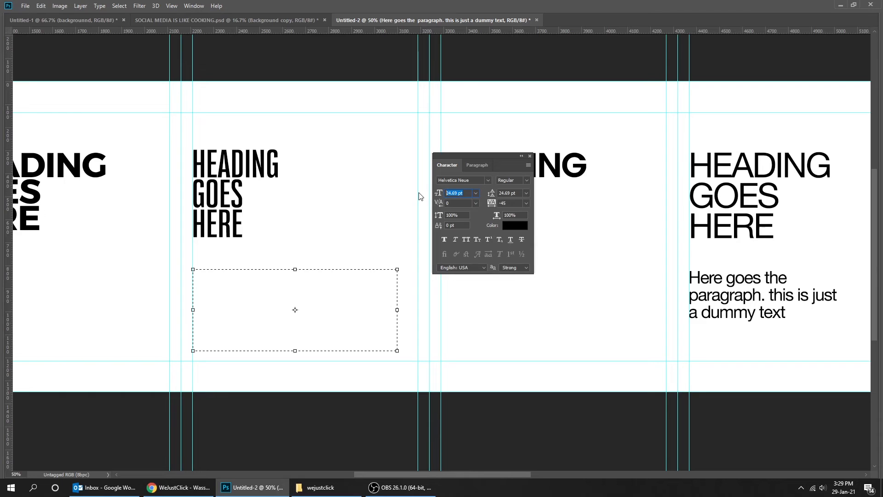
{"action": "type", "text": "45"}
{"action": "type", "text": "78"}
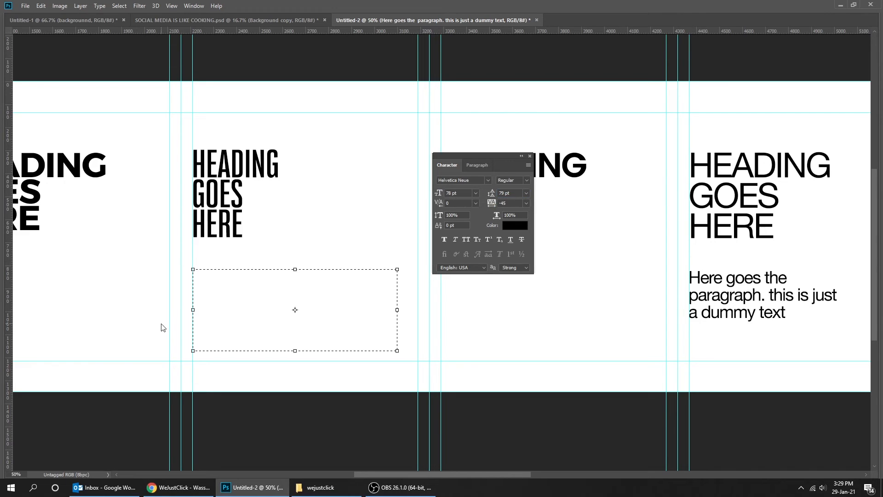
Type 'This is a dummy text. You can put your paragraph in here, in this text box'
{"action": "type", "text": "This is just"}
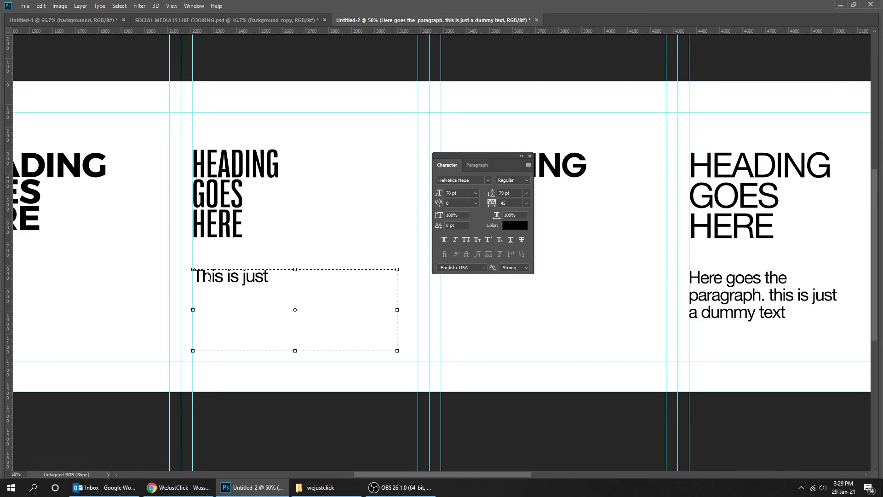
{"action": "type", "text": "a dummy text"}
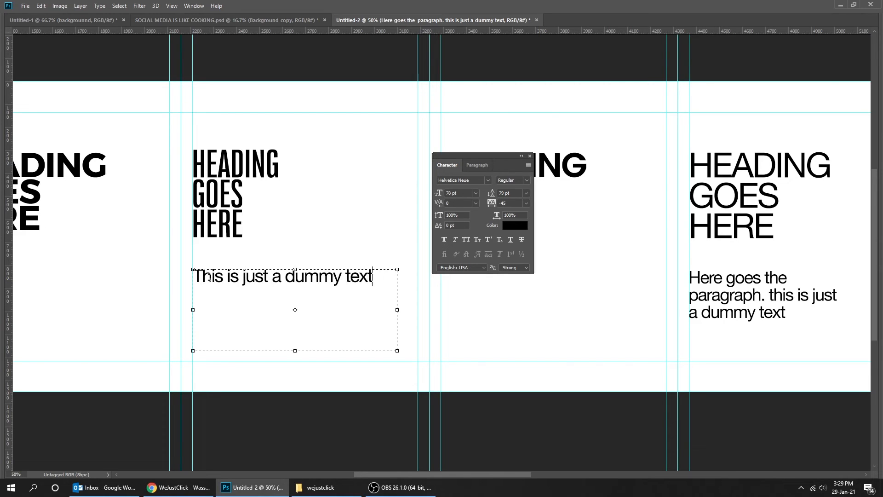
{"action": "type", "text": ". Y"}
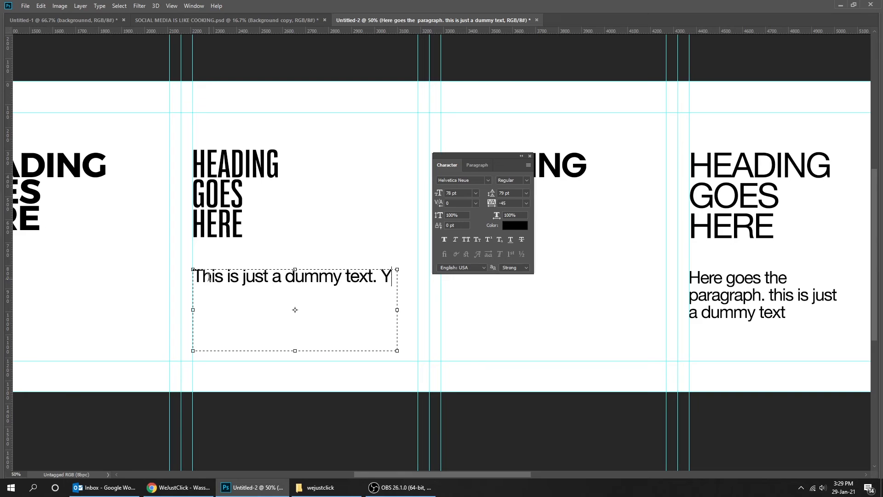
{"action": "type", "text": "ou can put your"}
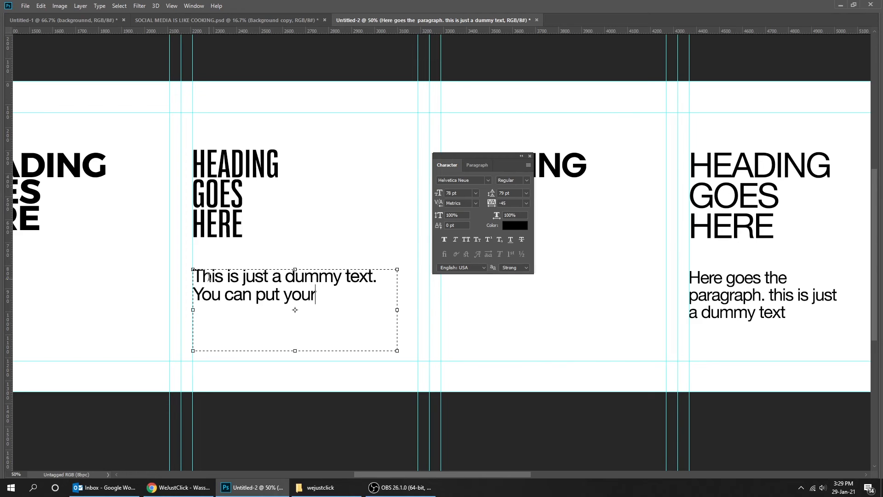
{"action": "type", "text": "paragrap"}
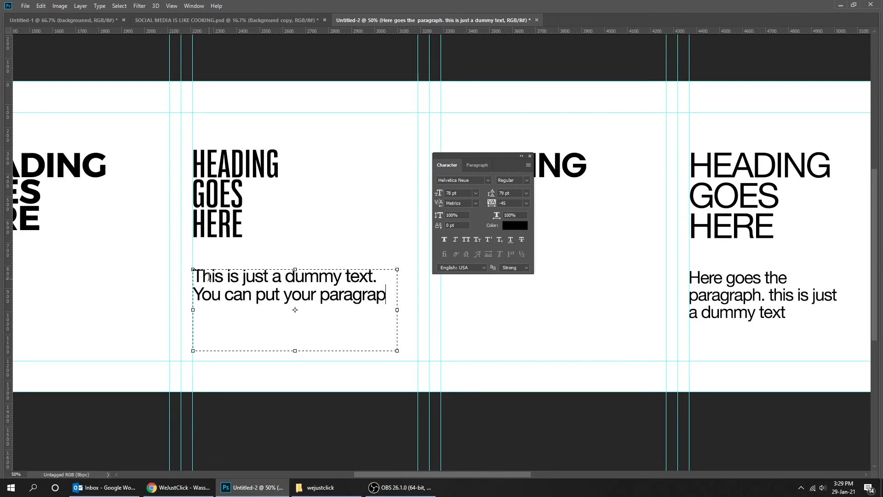
{"action": "key", "text": "Backspace"}
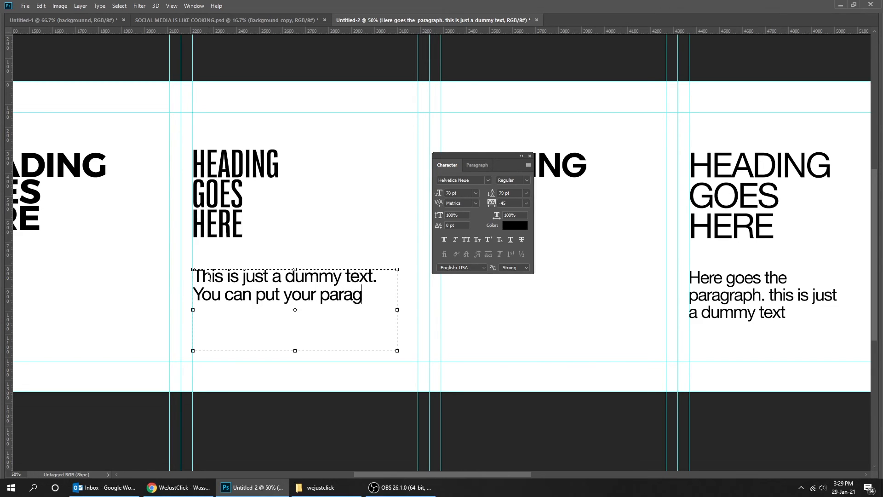
{"action": "type", "text": "raph in"}
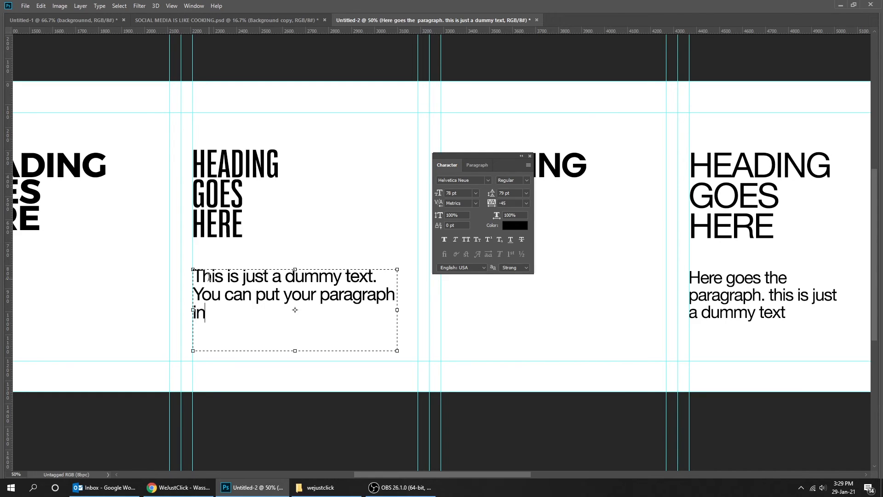
{"action": "type", "text": "here,"}
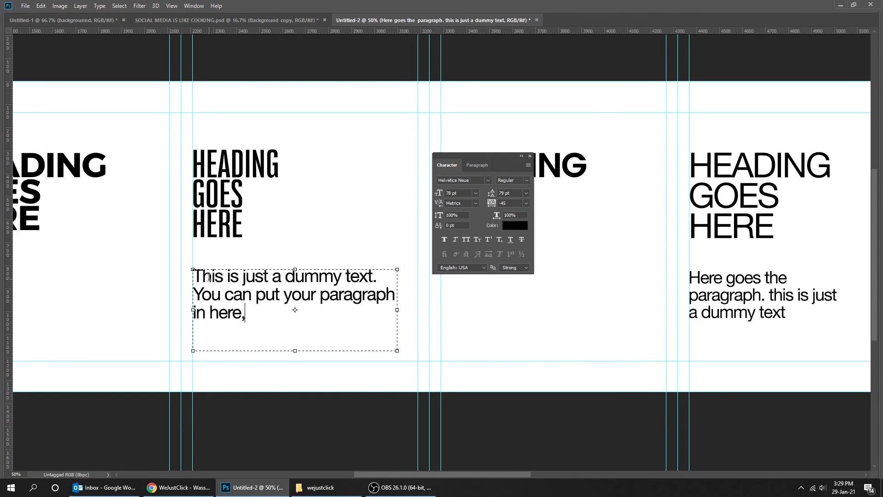
{"action": "type", "text": "in this te"}
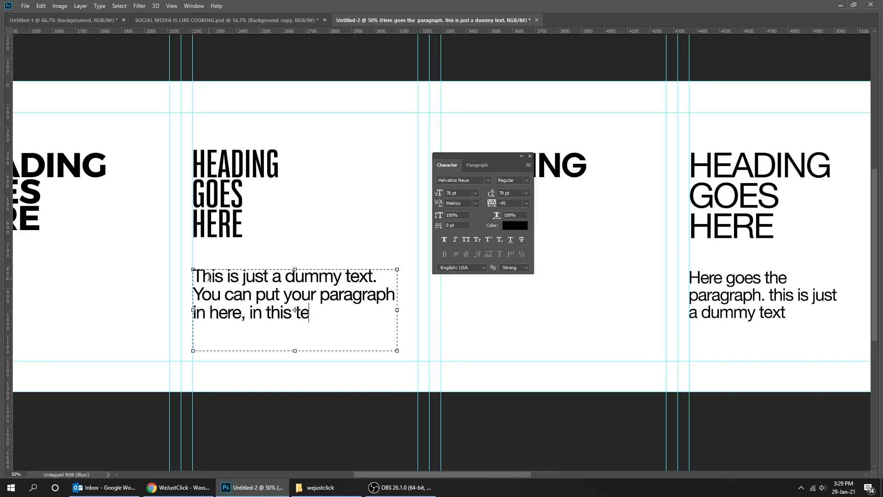
{"action": "type", "text": "xt box"}
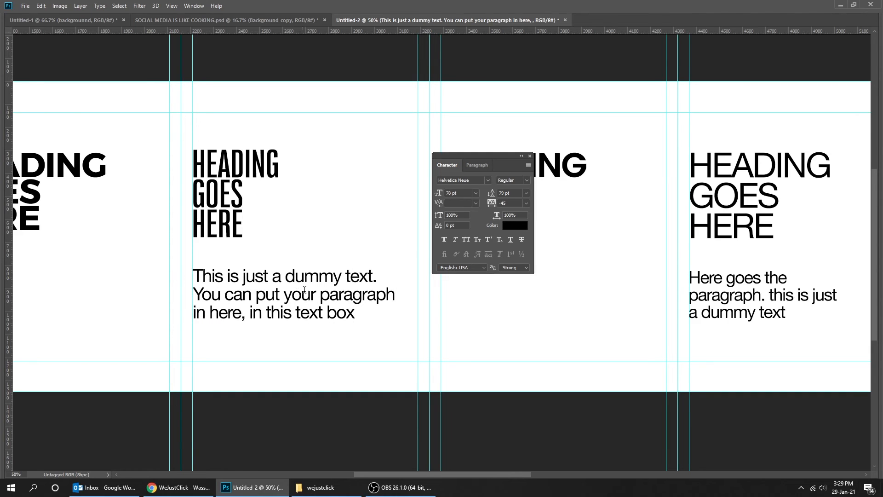
Set the paragraph to 60 pt size, 65 pt leading and -10 tracking
{"action": "triple_click", "coordinate": [453, 192]}
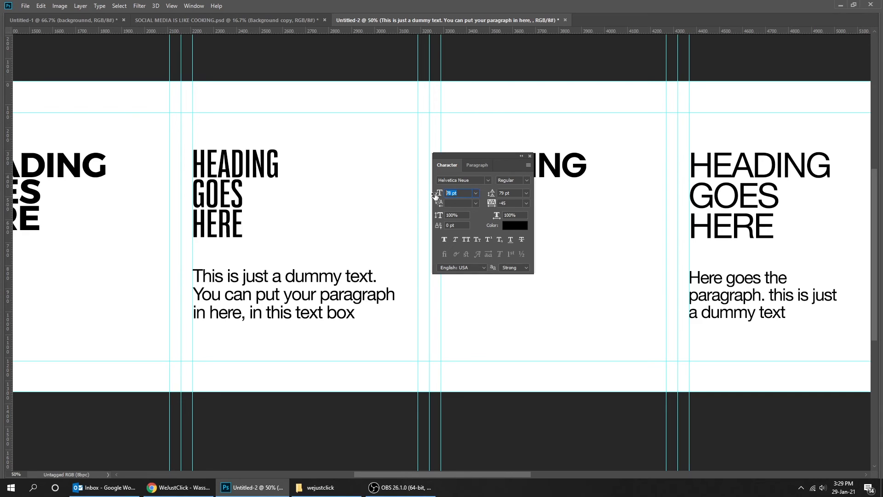
{"action": "type", "text": "60"}
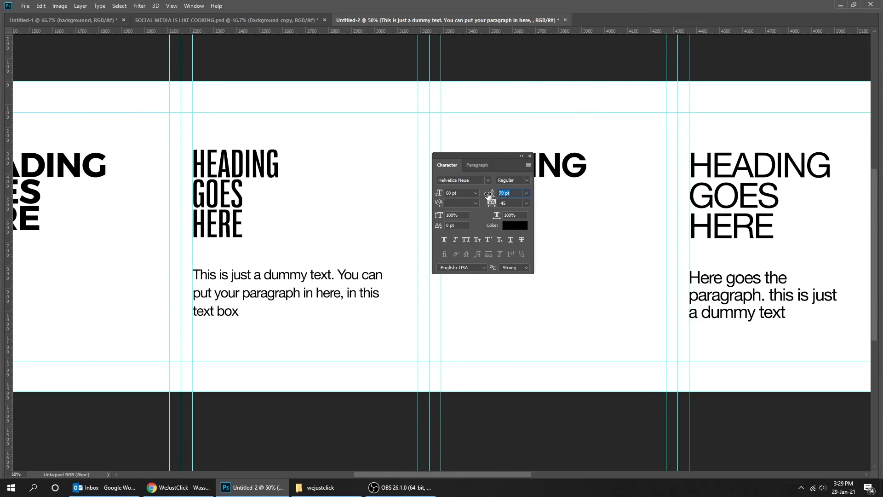
{"action": "type", "text": "65 pt"}
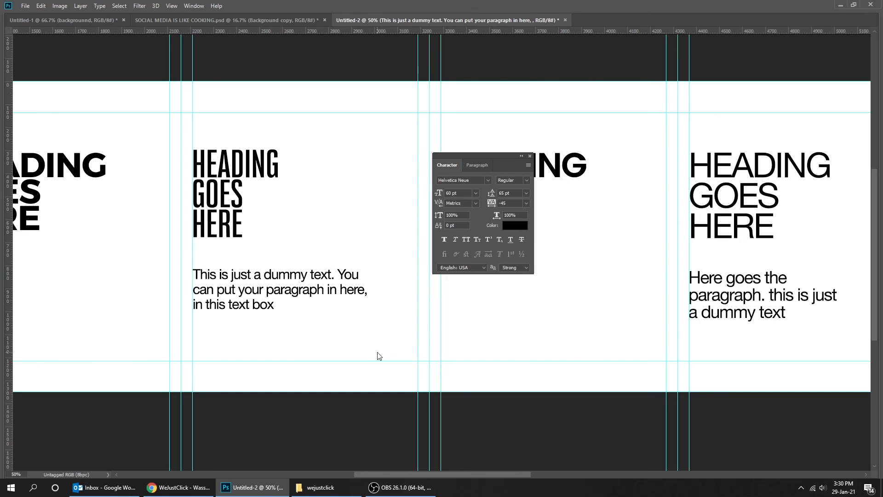
{"action": "left_click", "coordinate": [510, 203]}
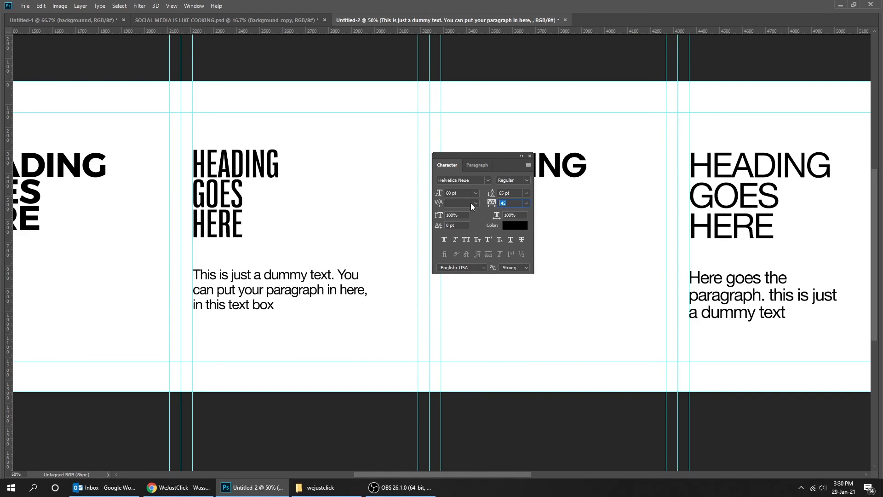
{"action": "type", "text": "-10"}
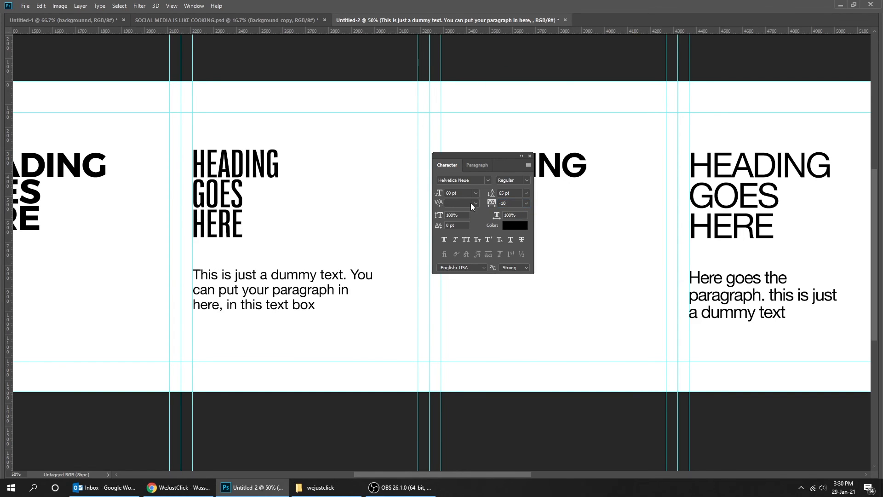
{"action": "mouse_move", "coordinate": [336, 288]}
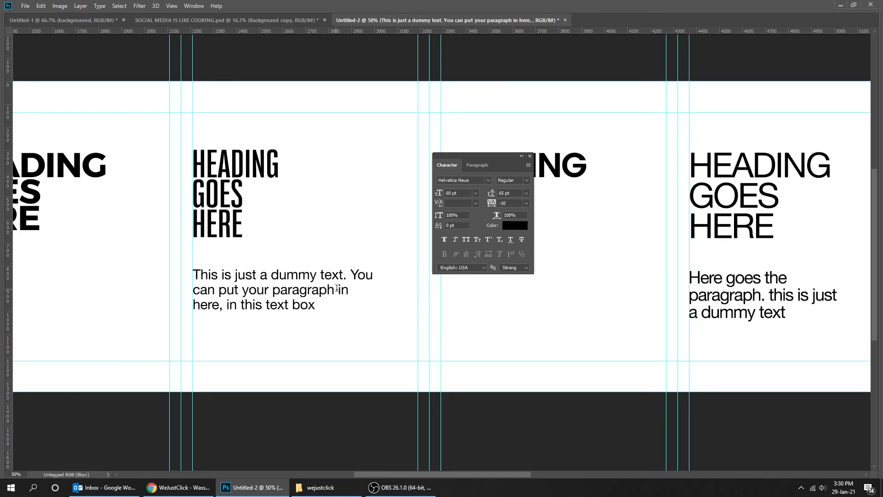